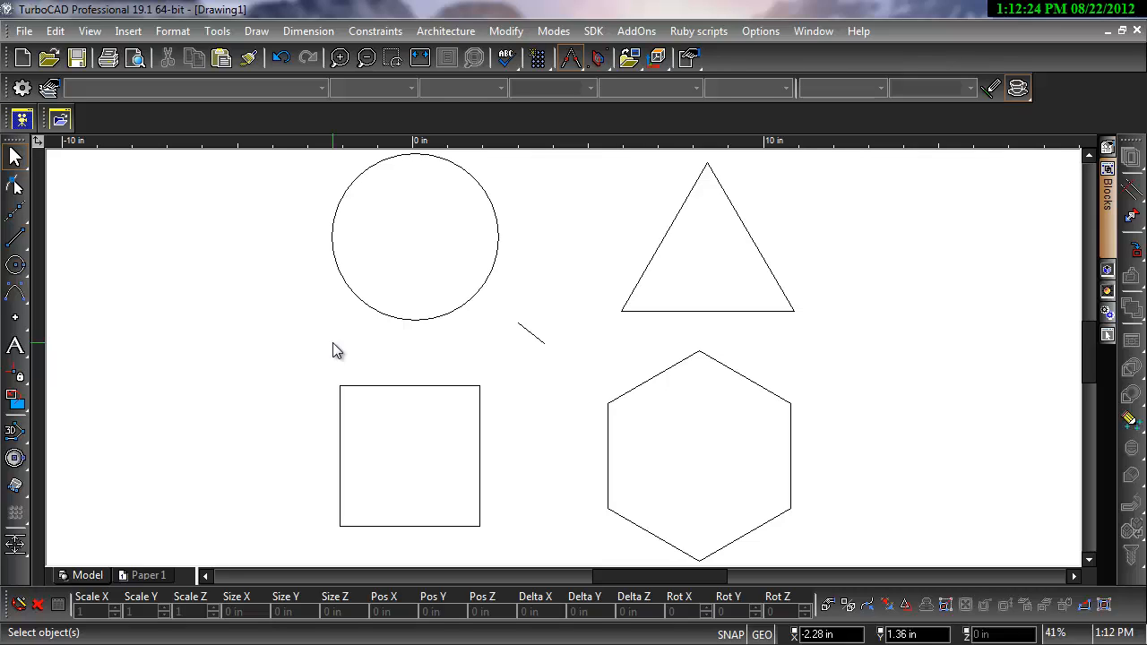
mouse_move(653, 518)
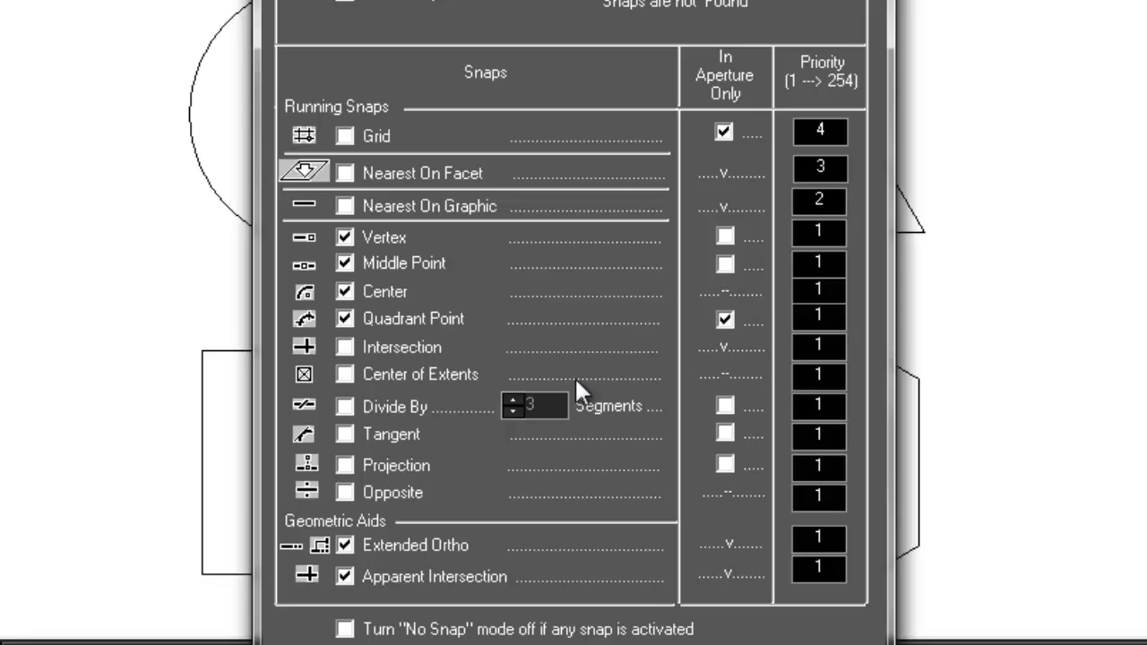
mouse_move(586, 391)
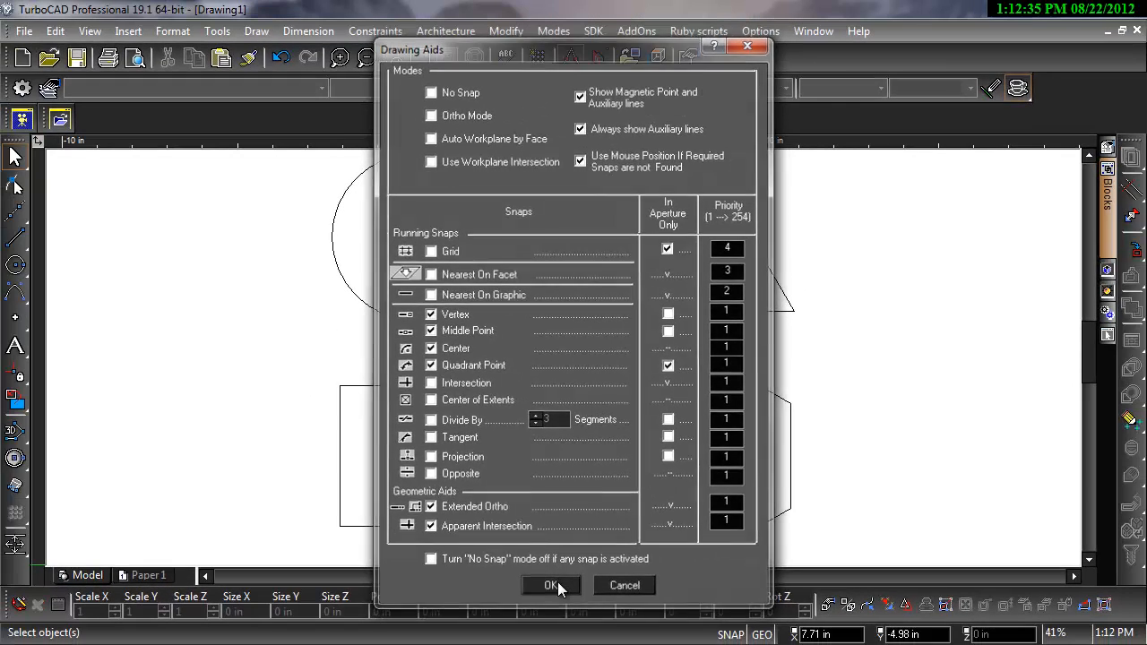
Step: Accept the Drawing Aids with vertex, midpoint, center, quadrant, extended ortho and apparent intersection snaps
click(551, 585)
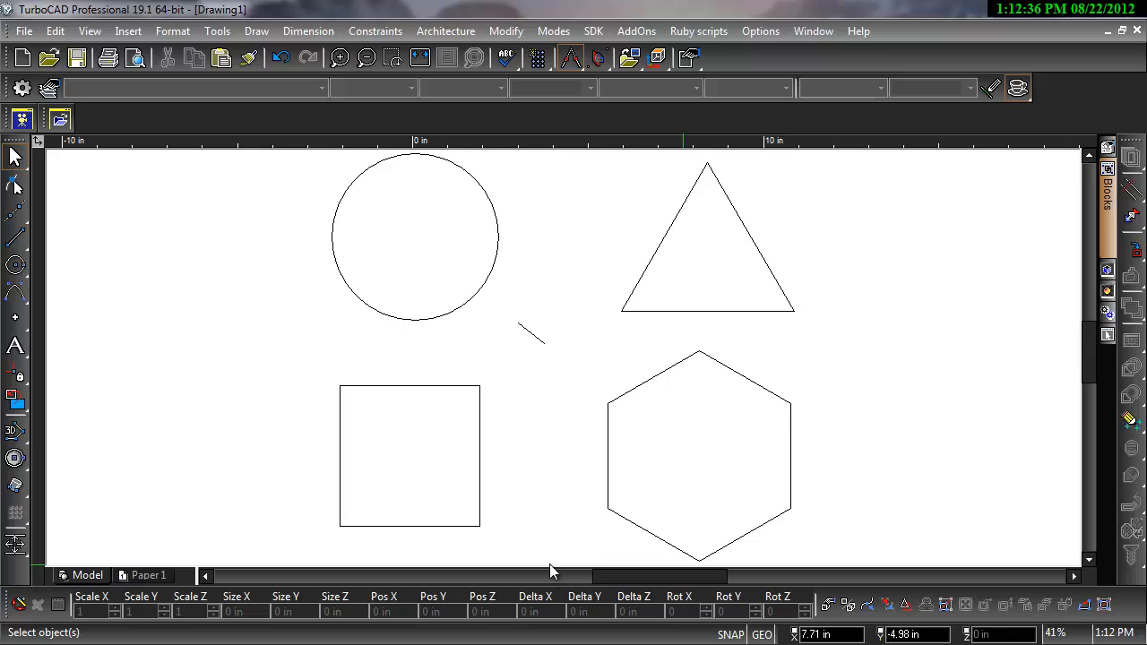
mouse_move(79, 273)
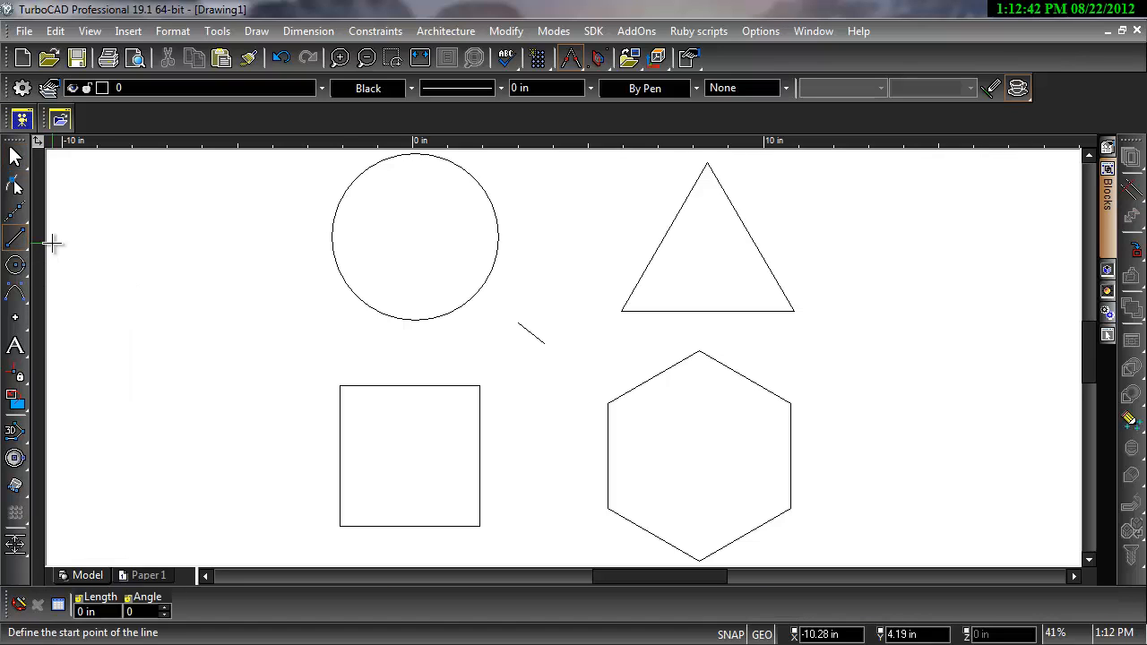
mouse_move(333, 358)
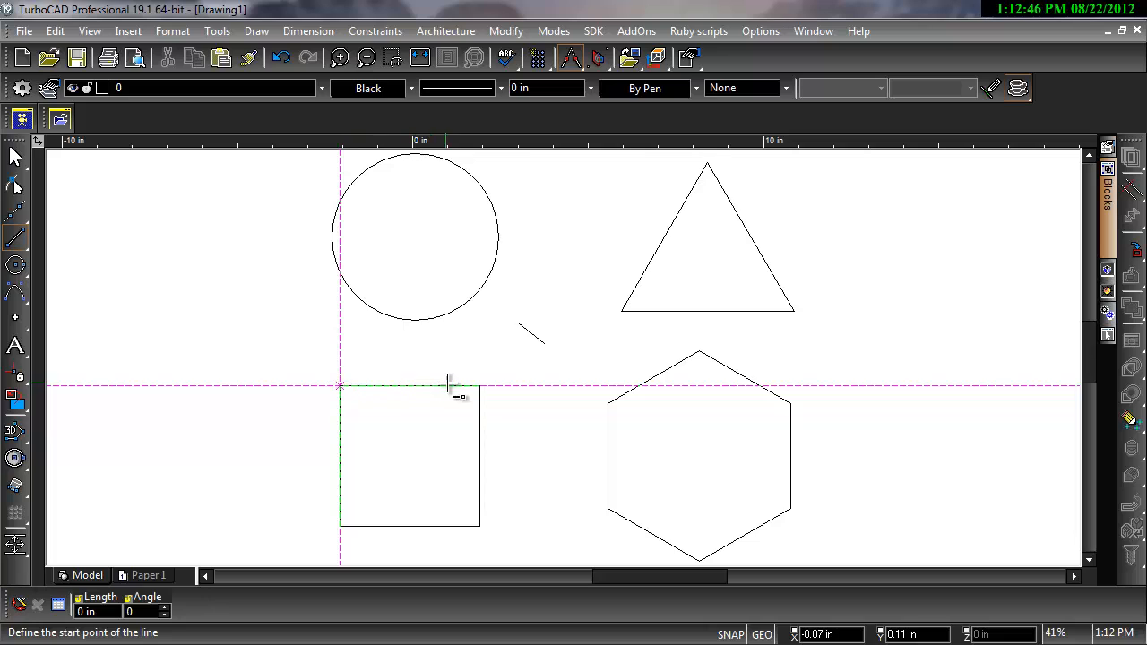
mouse_move(518, 328)
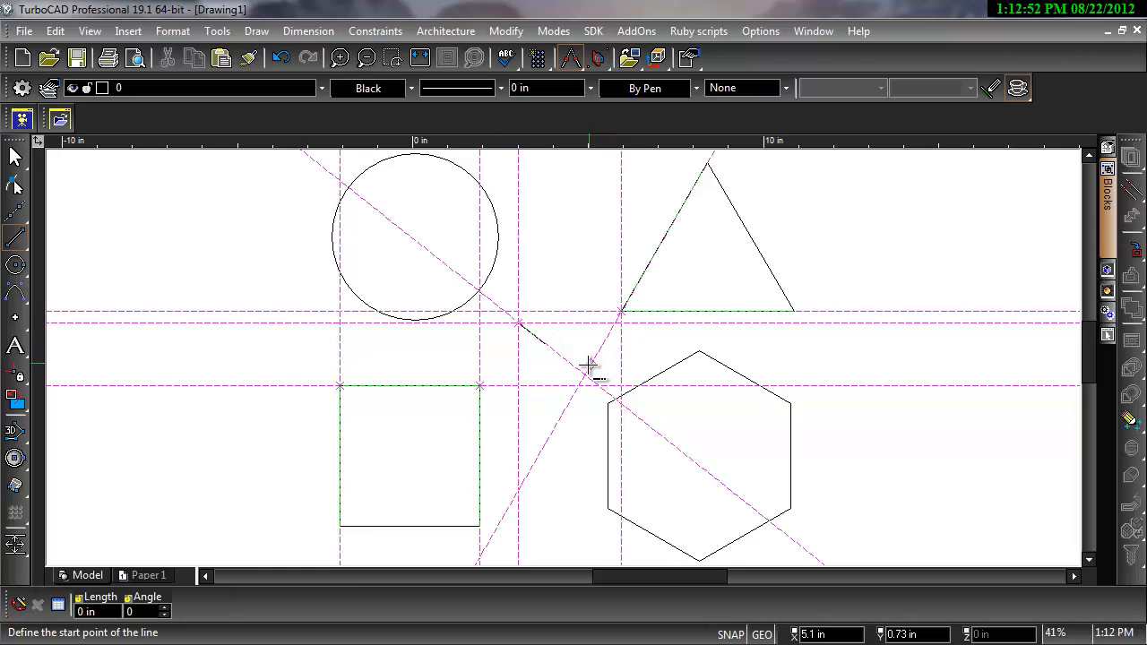
mouse_move(524, 365)
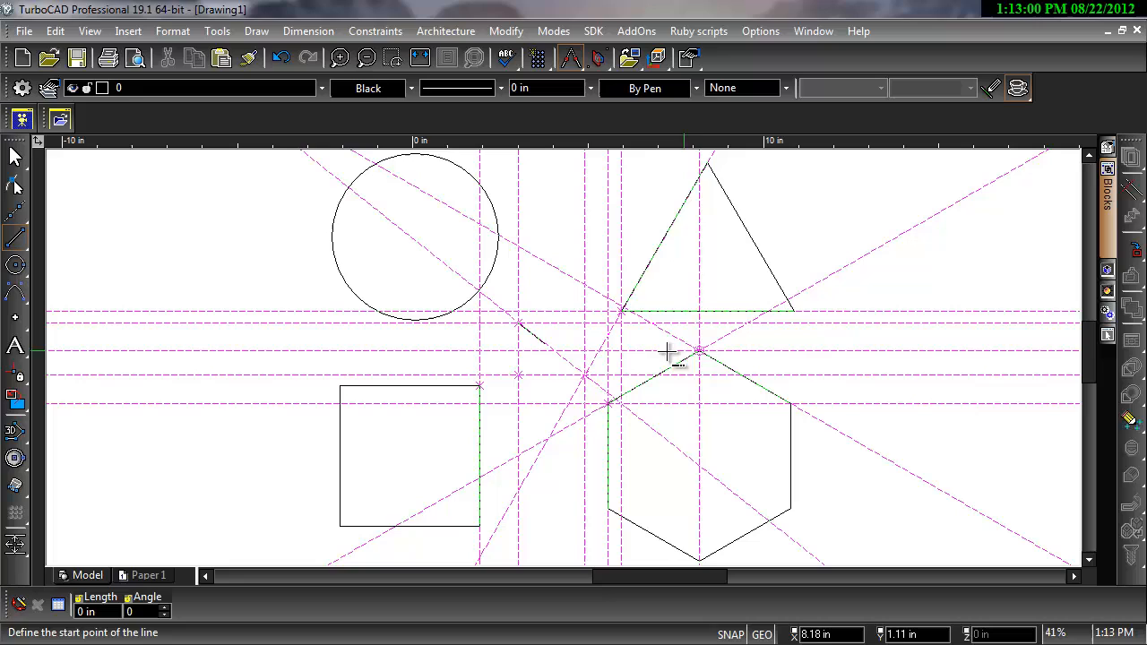
mouse_move(482, 363)
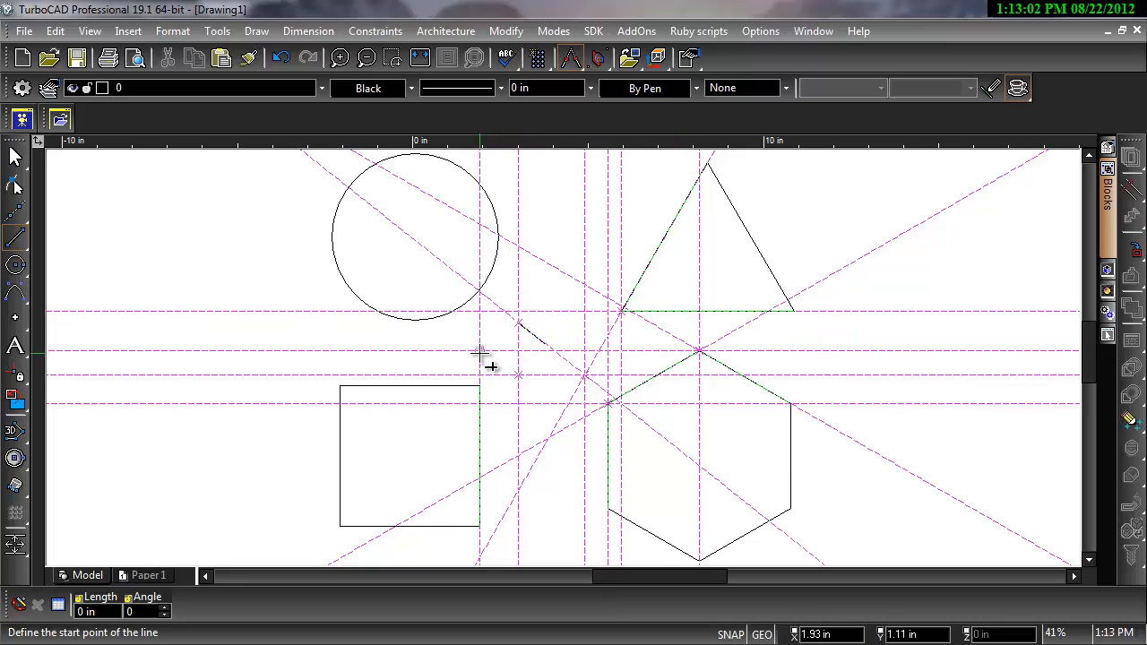
mouse_move(559, 395)
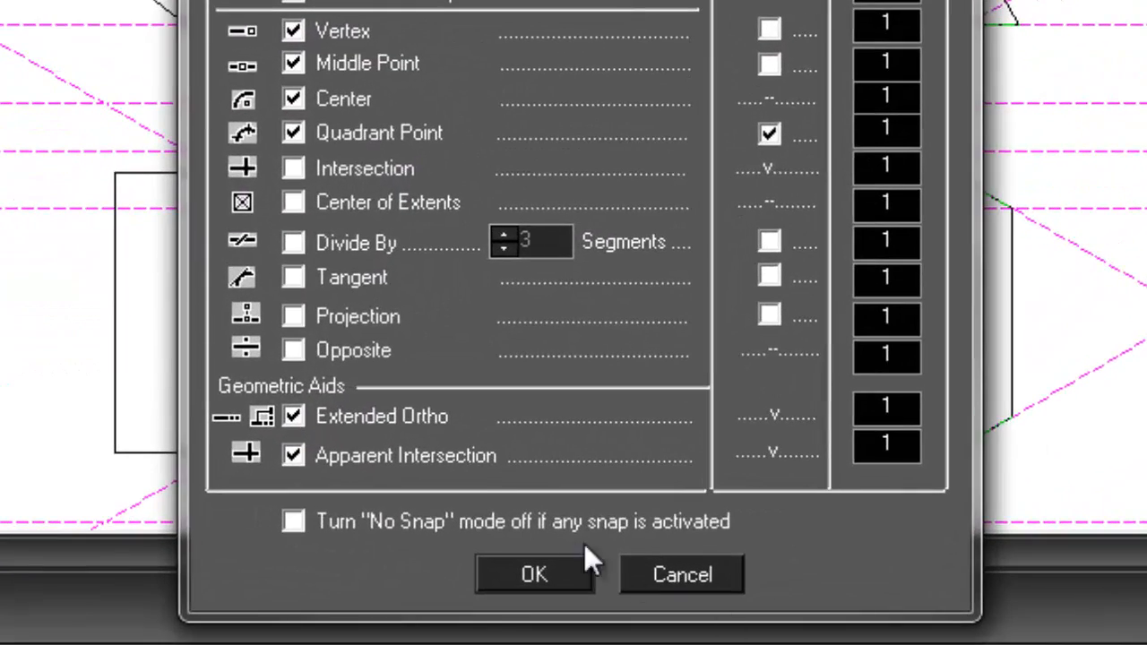
Step: Uncheck Extended Ortho and Apparent Intersection in Drawing Aids and apply
click(292, 416)
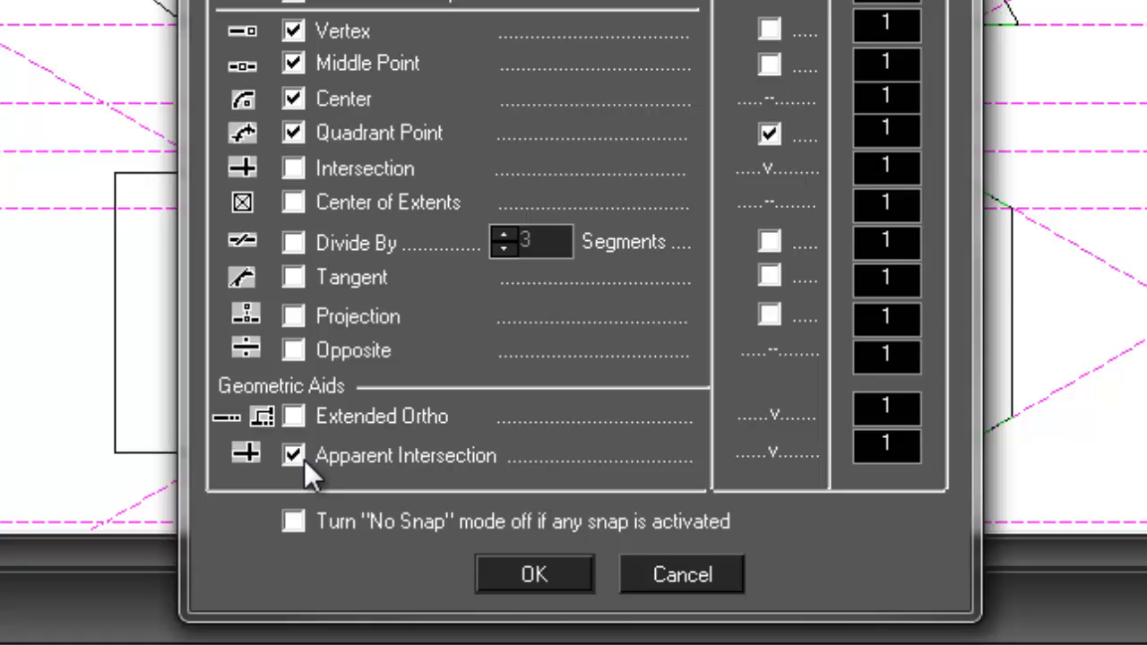
click(291, 456)
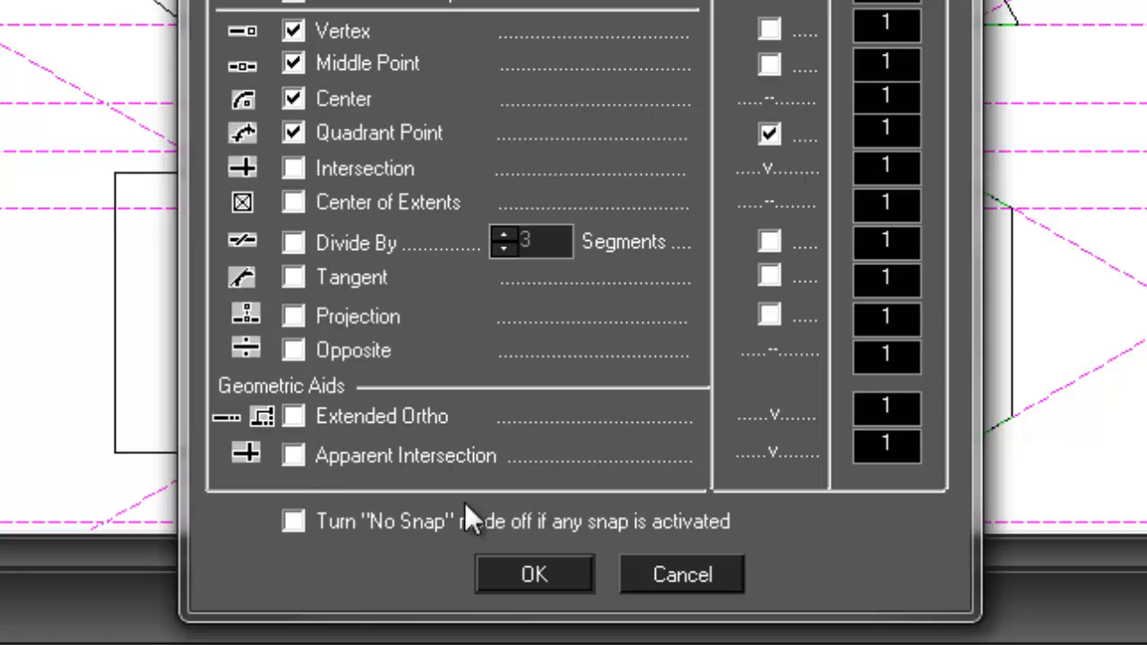
click(531, 573)
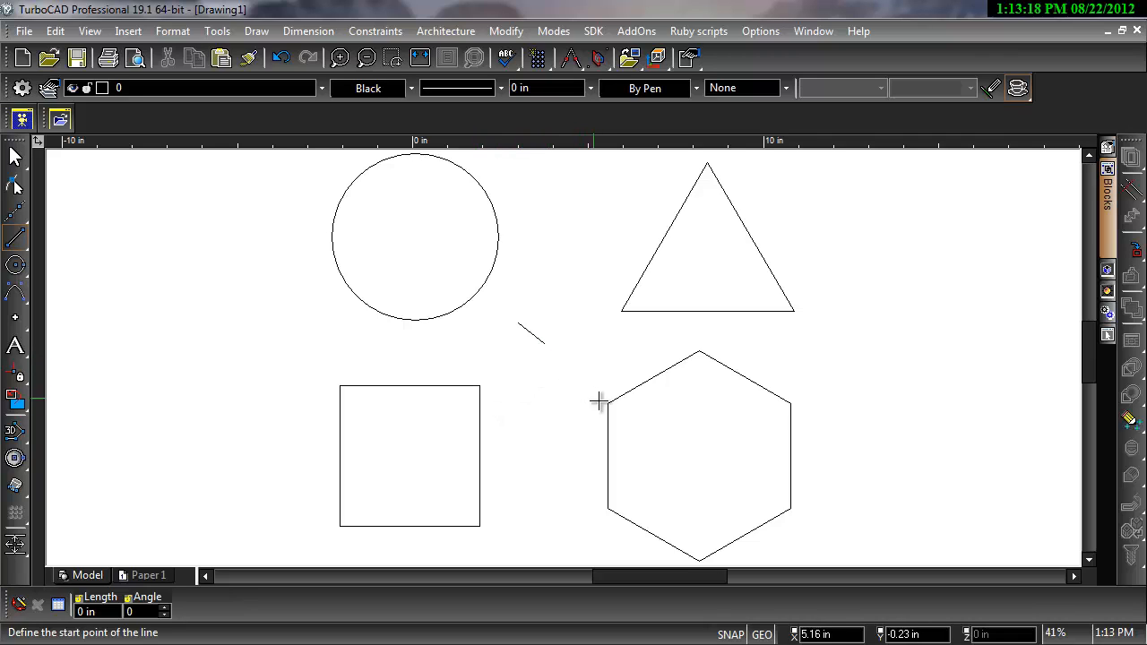
mouse_move(640, 331)
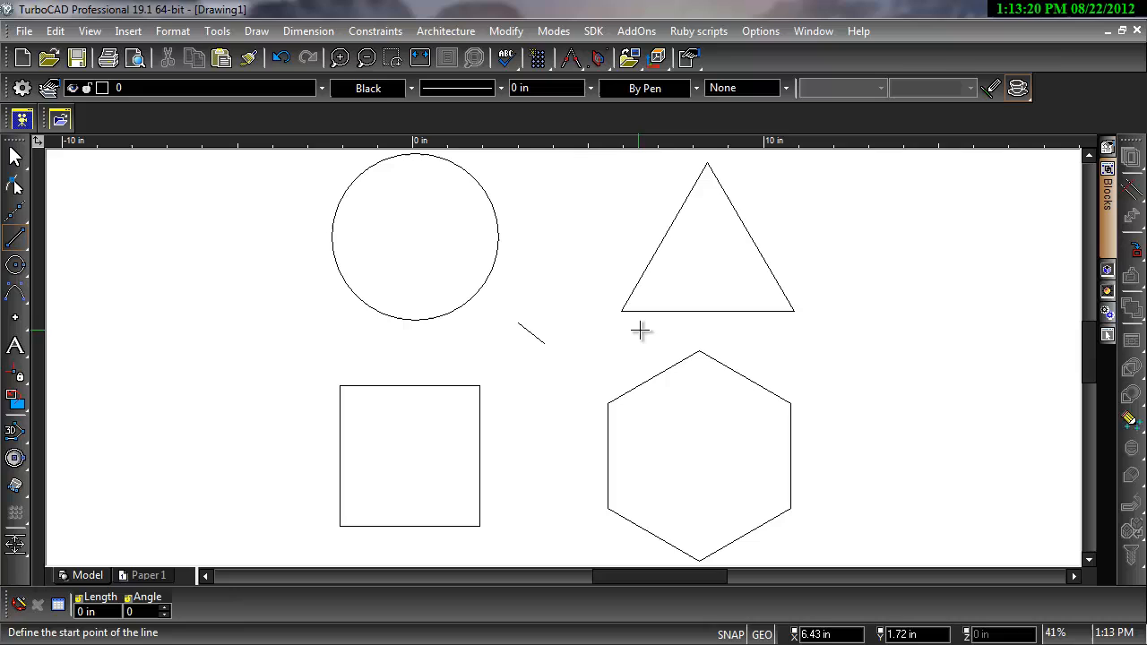
mouse_move(633, 326)
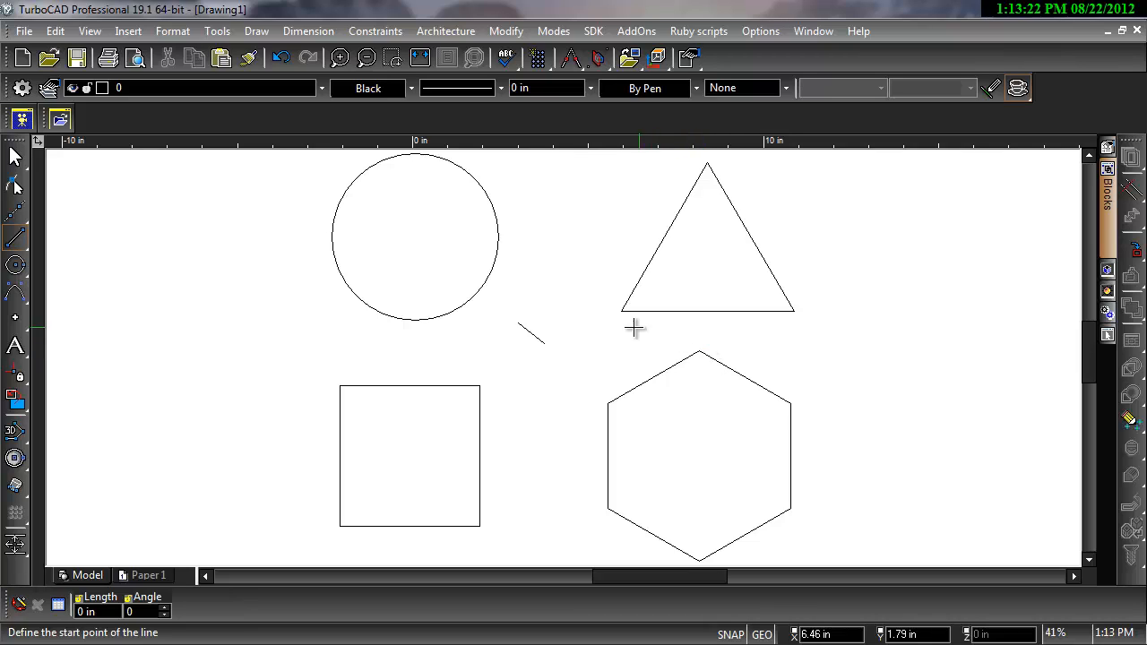
mouse_move(548, 343)
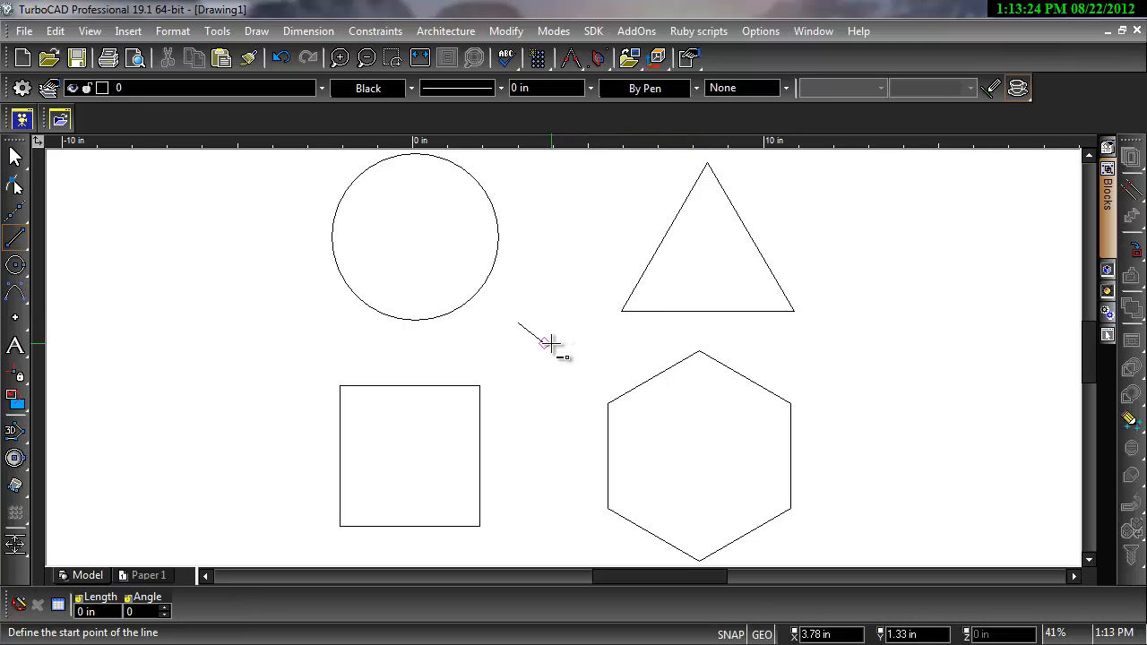
mouse_move(544, 354)
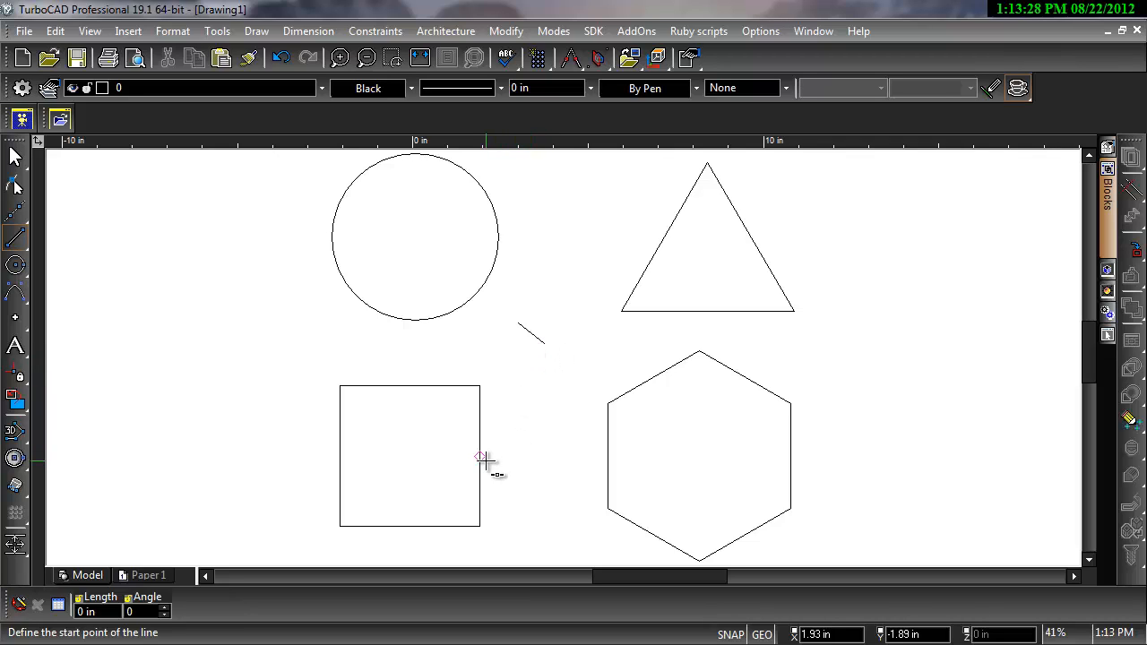
mouse_move(516, 382)
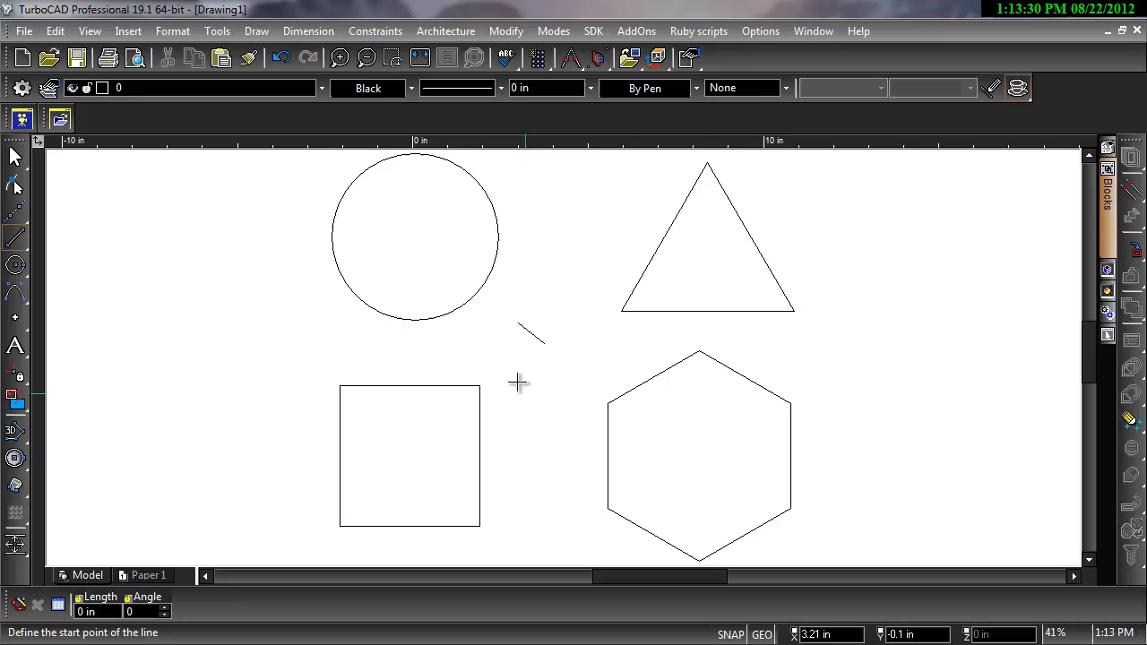
mouse_move(303, 362)
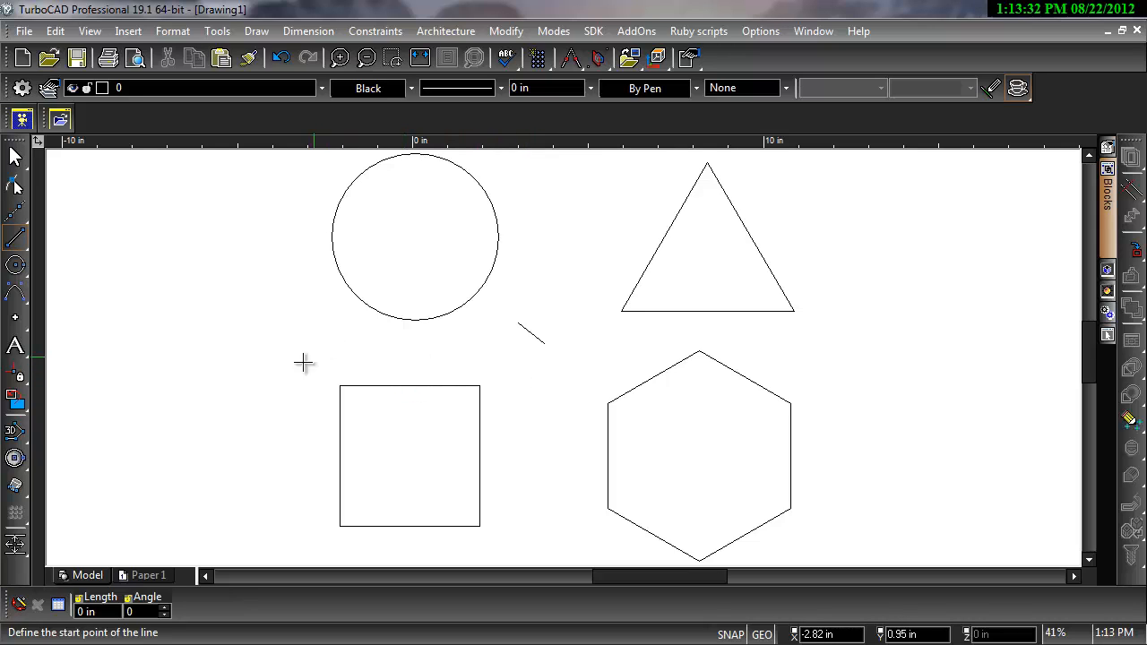
mouse_move(407, 472)
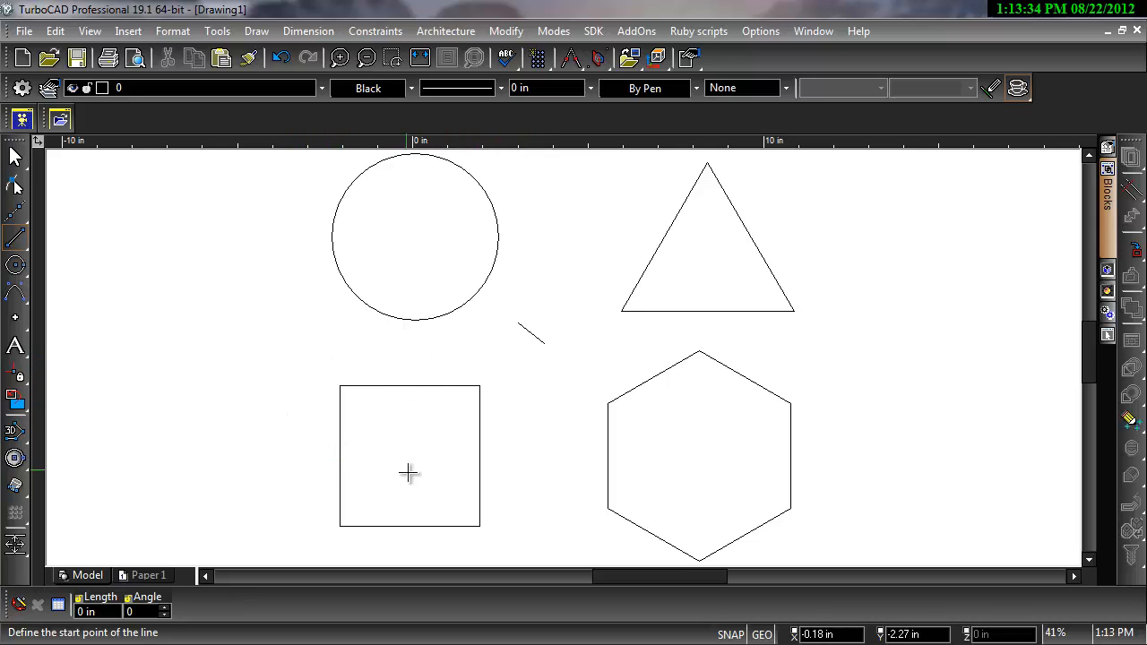
mouse_move(409, 385)
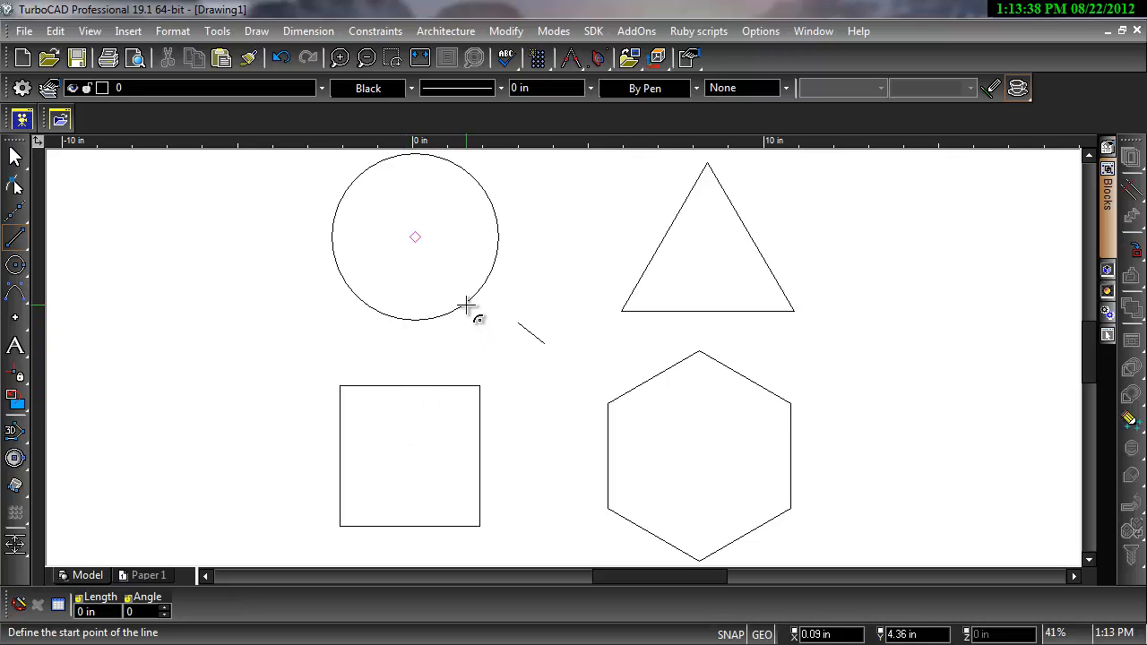
mouse_move(517, 291)
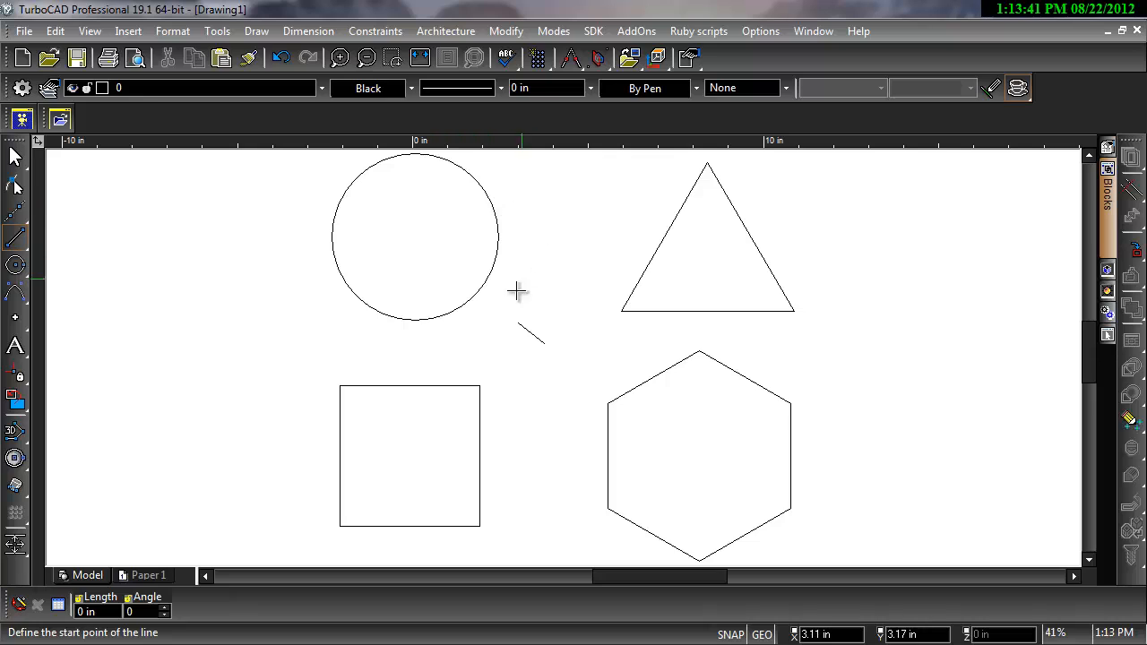
mouse_move(350, 300)
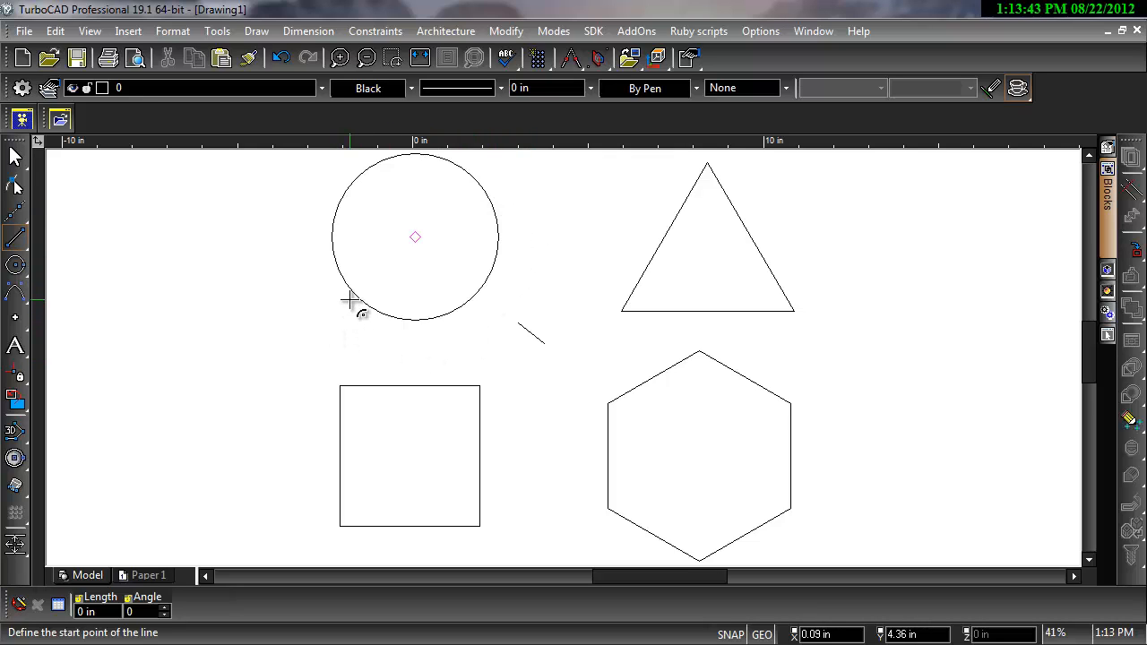
mouse_move(322, 189)
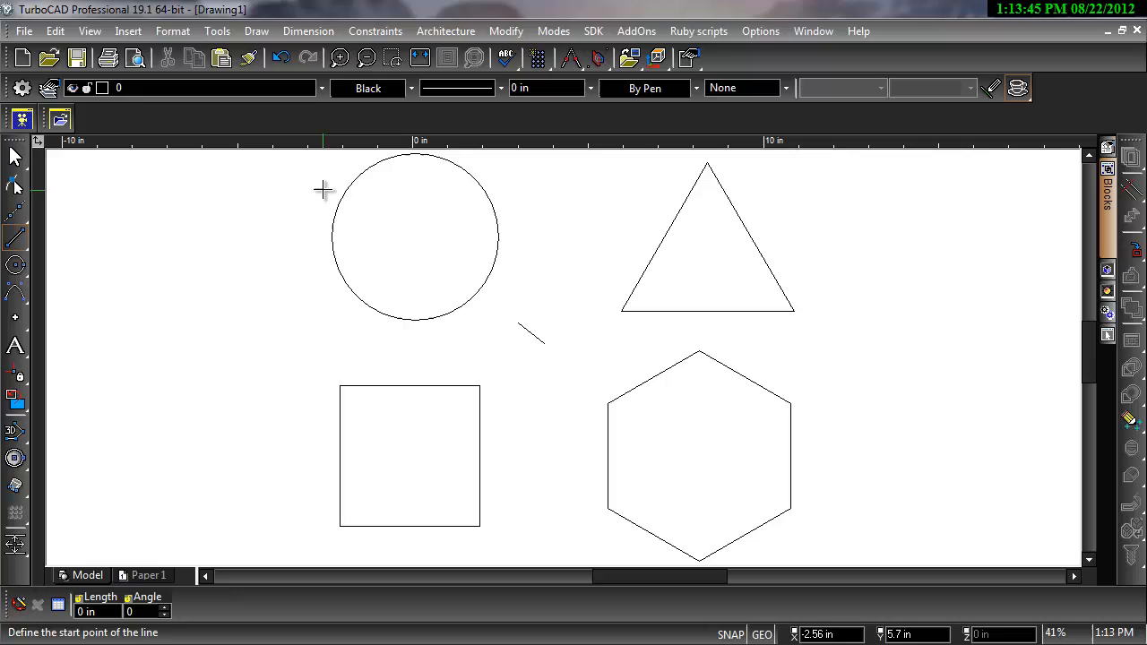
mouse_move(416, 161)
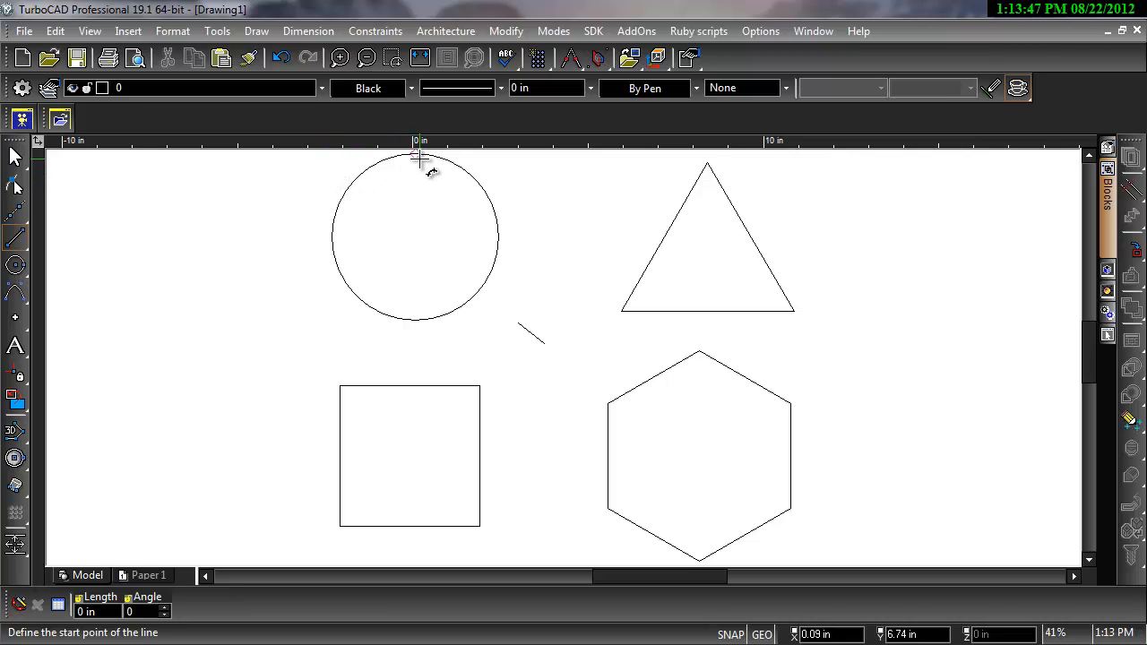
mouse_move(497, 240)
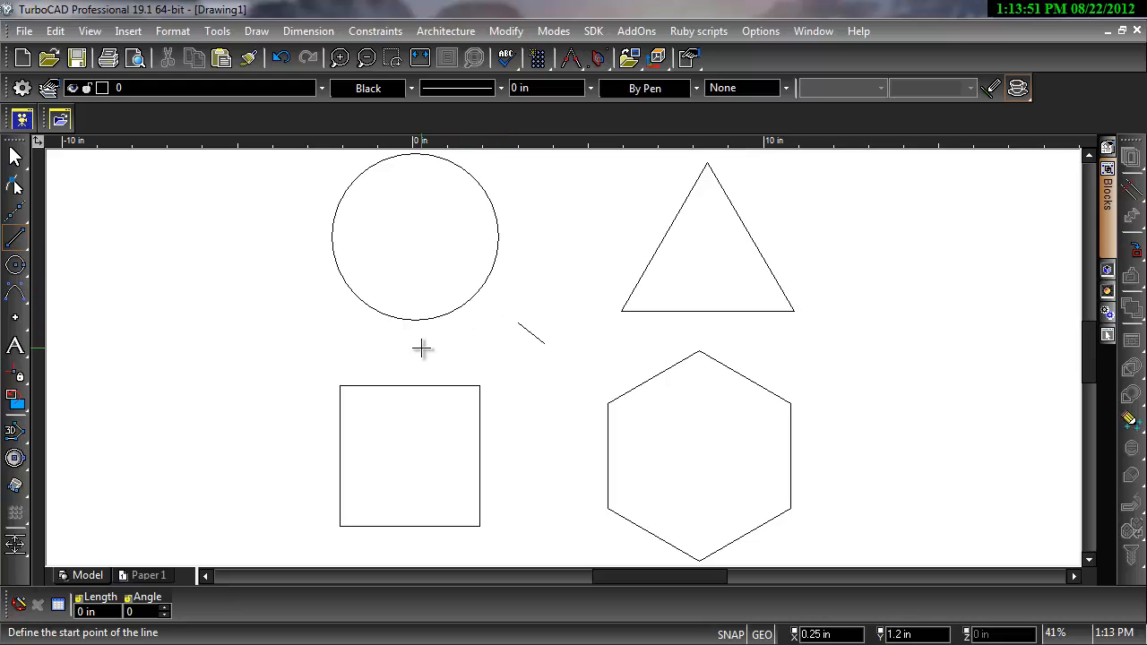
mouse_move(415, 321)
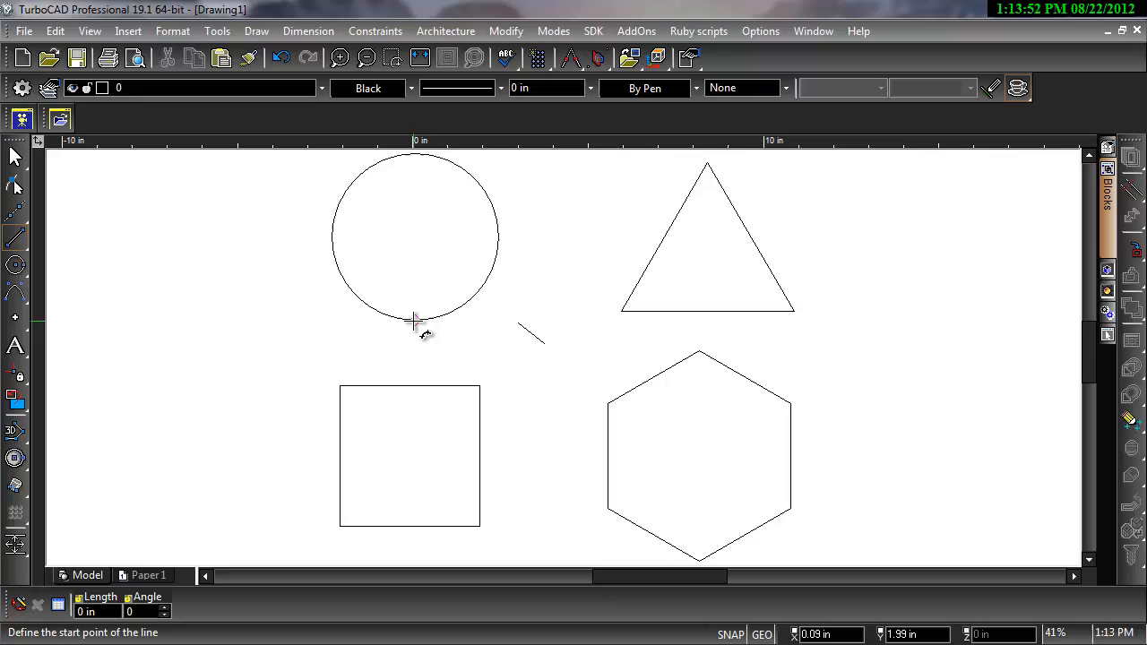
mouse_move(324, 341)
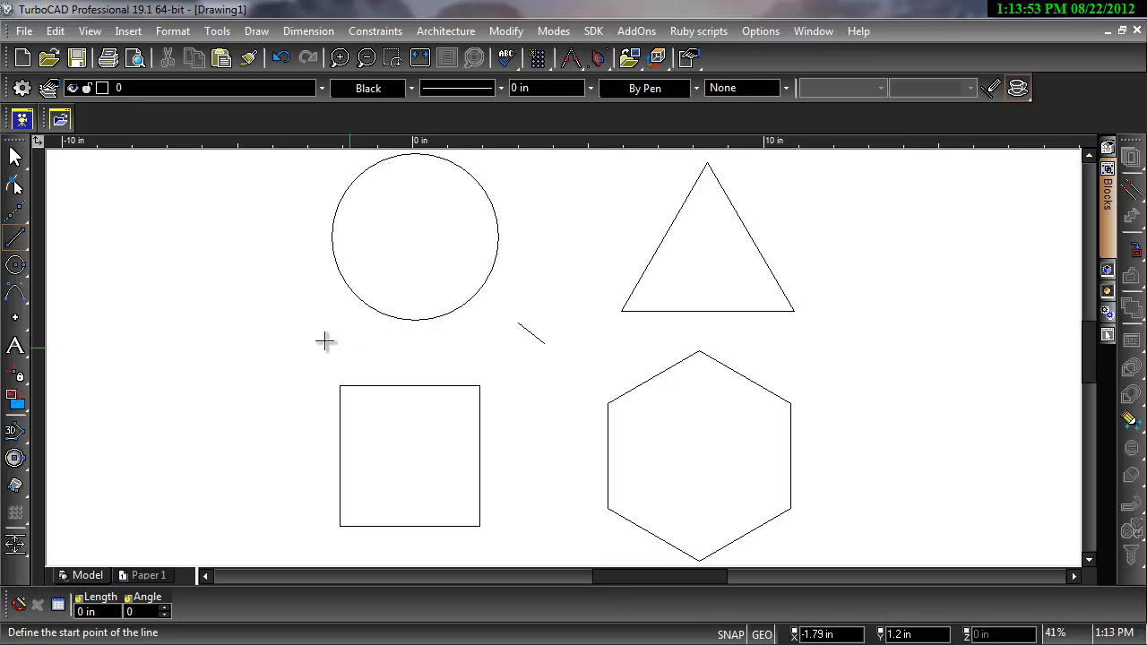
mouse_move(332, 239)
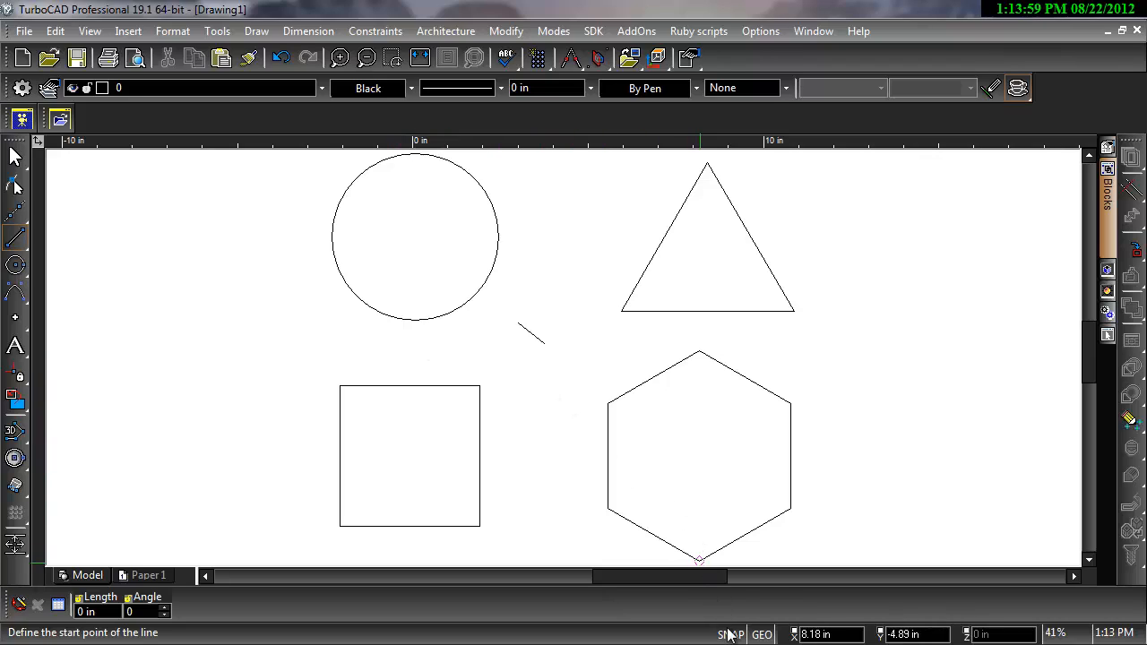
click(729, 634)
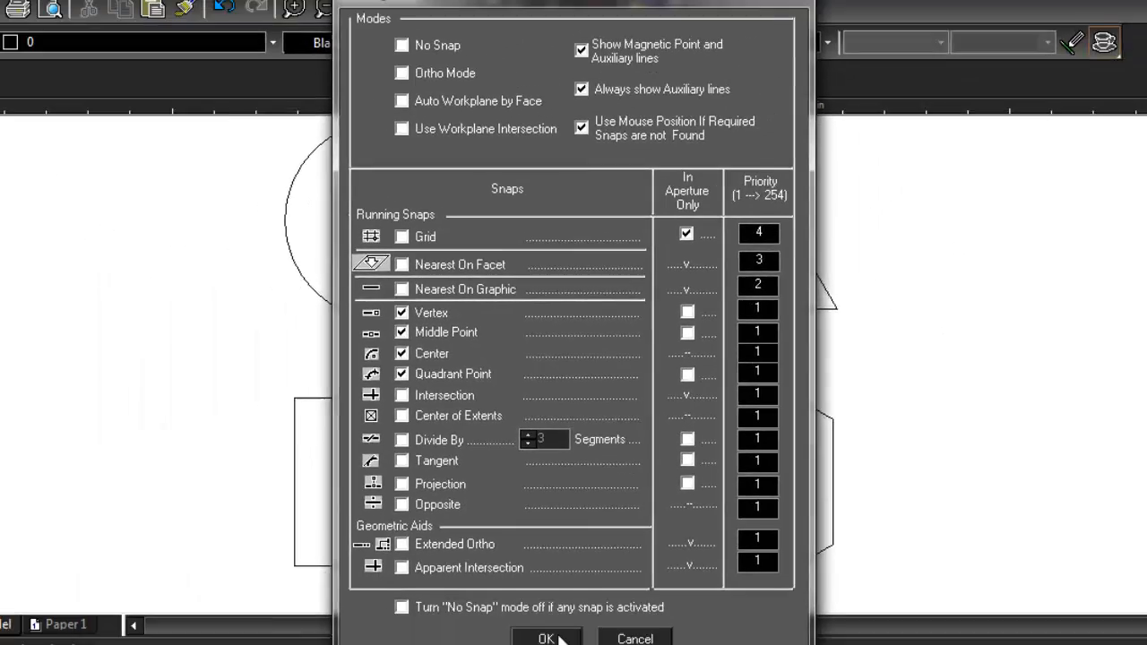
click(548, 639)
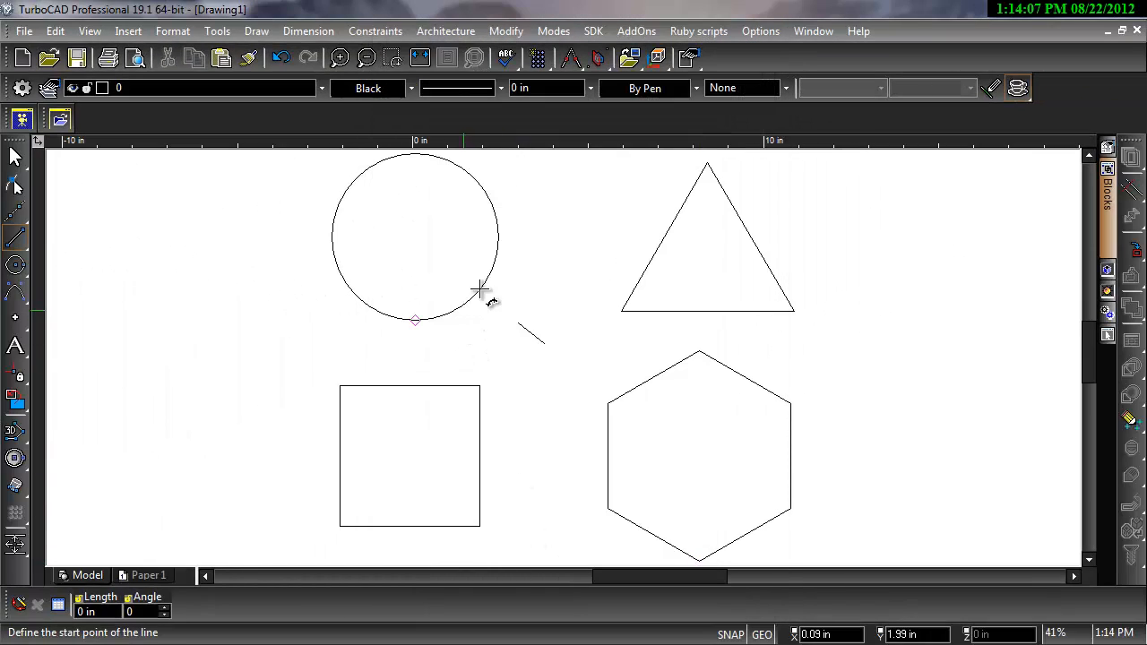
mouse_move(387, 325)
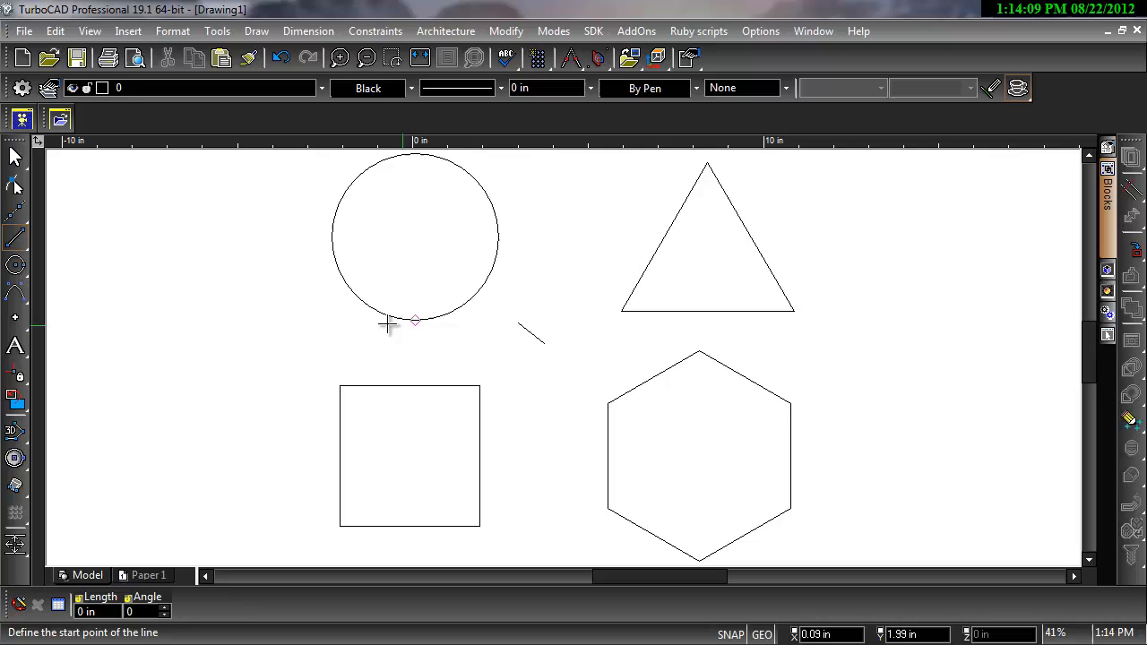
mouse_move(488, 235)
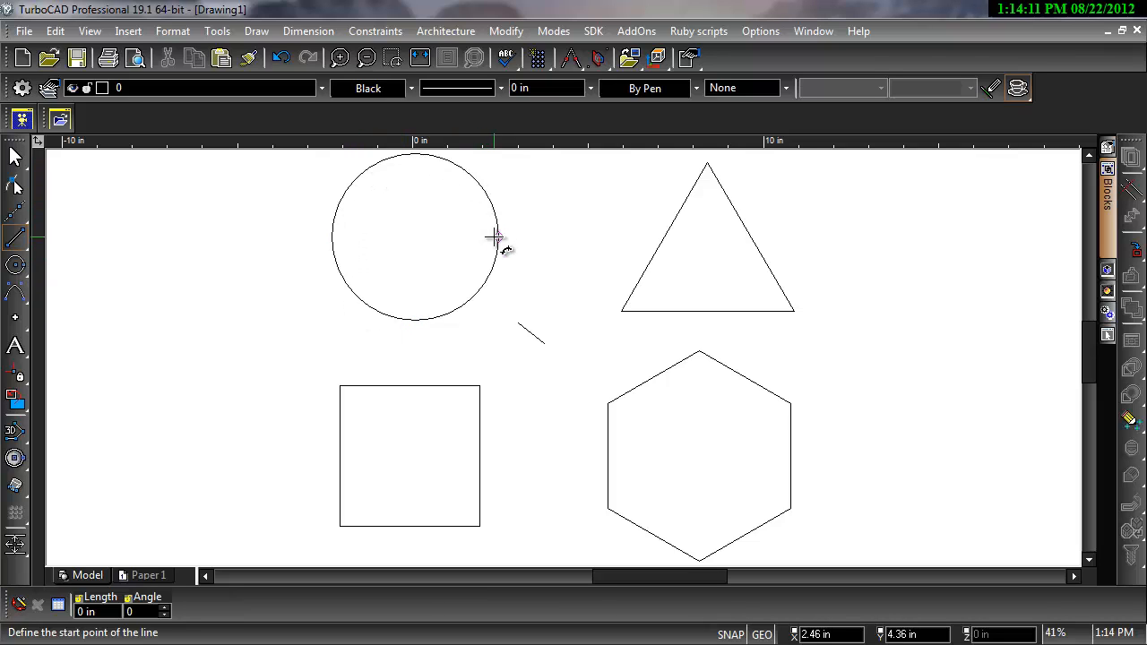
mouse_move(363, 192)
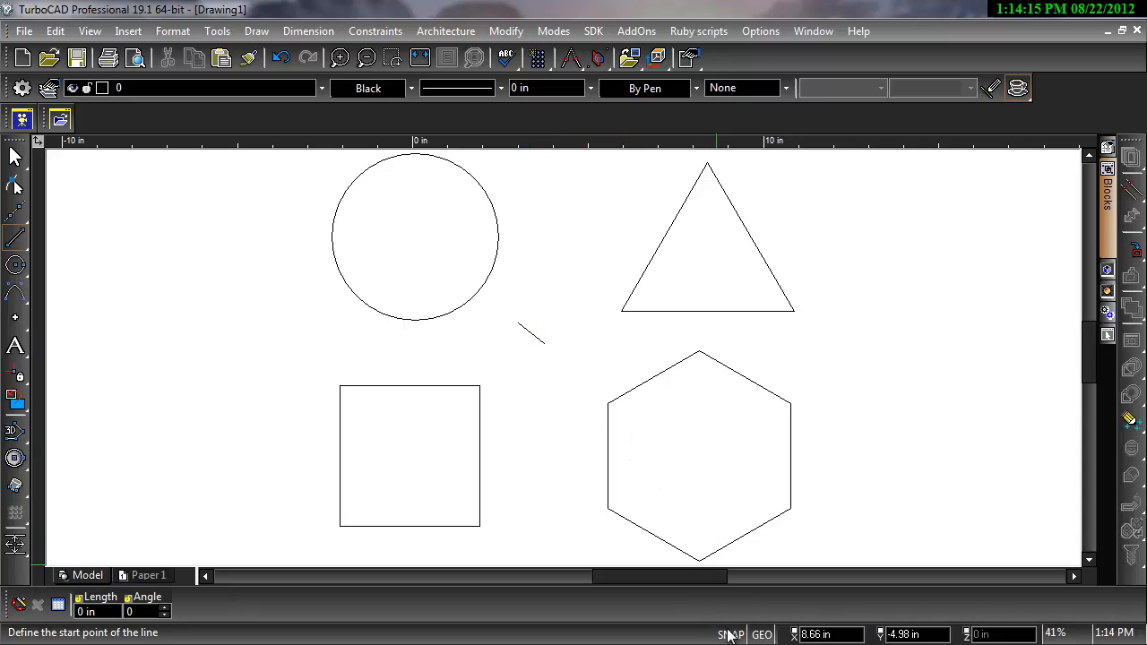
Step: Re-enable Extended Ortho and Apparent Intersection, with Quadrant Point snapping in aperture only
click(727, 633)
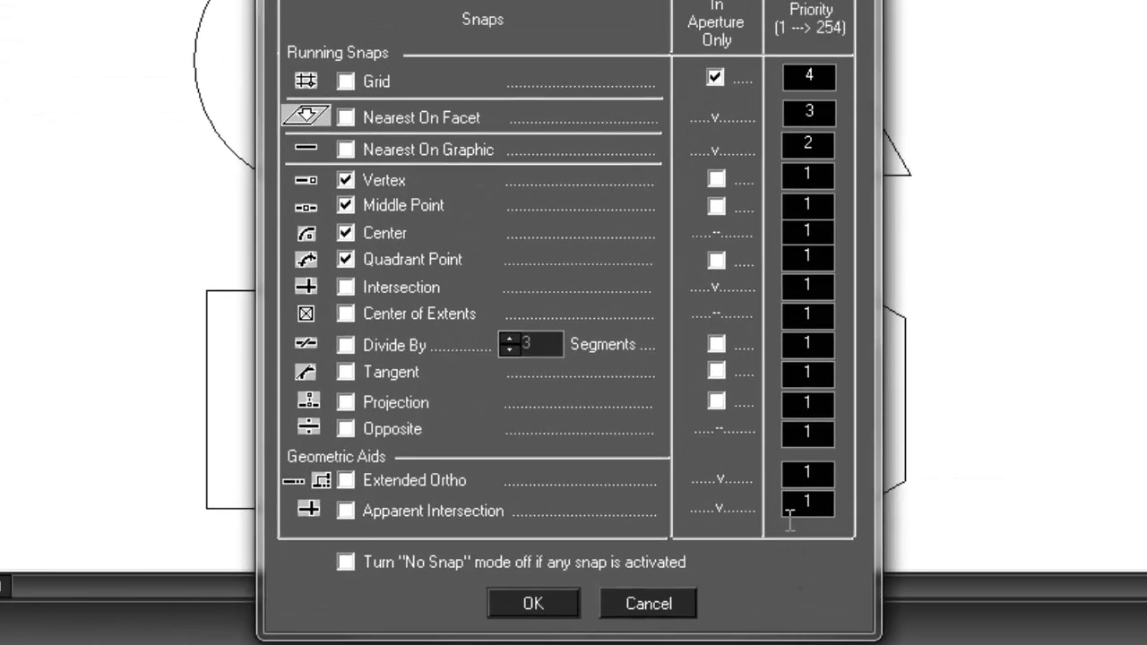
mouse_move(719, 283)
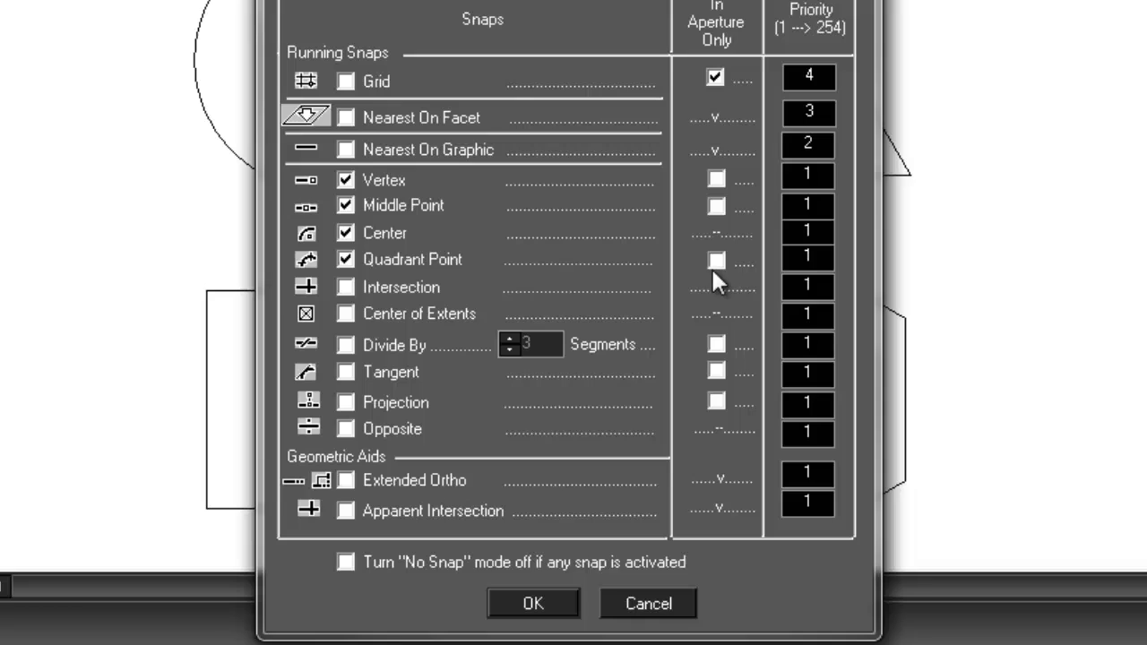
mouse_move(712, 268)
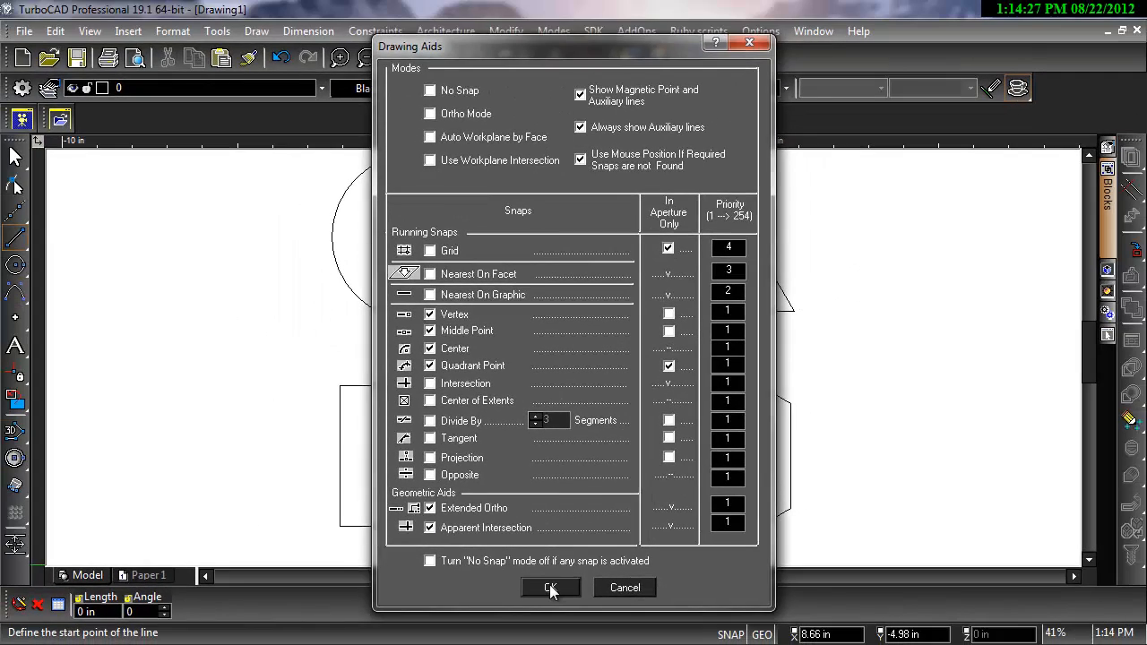
click(550, 587)
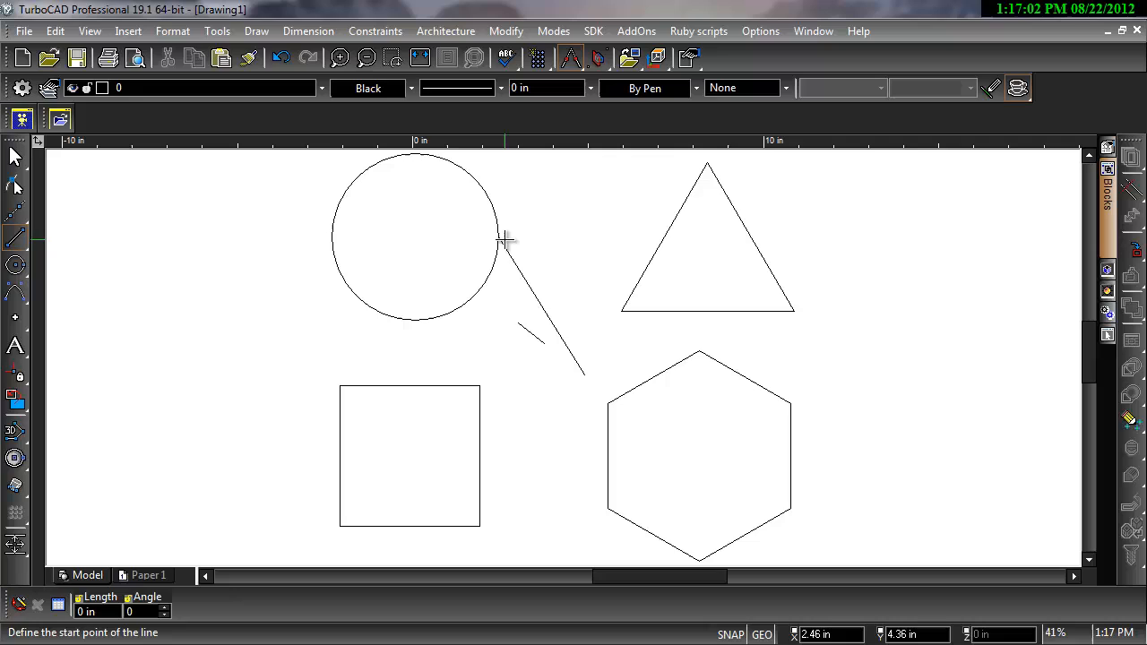
mouse_move(502, 255)
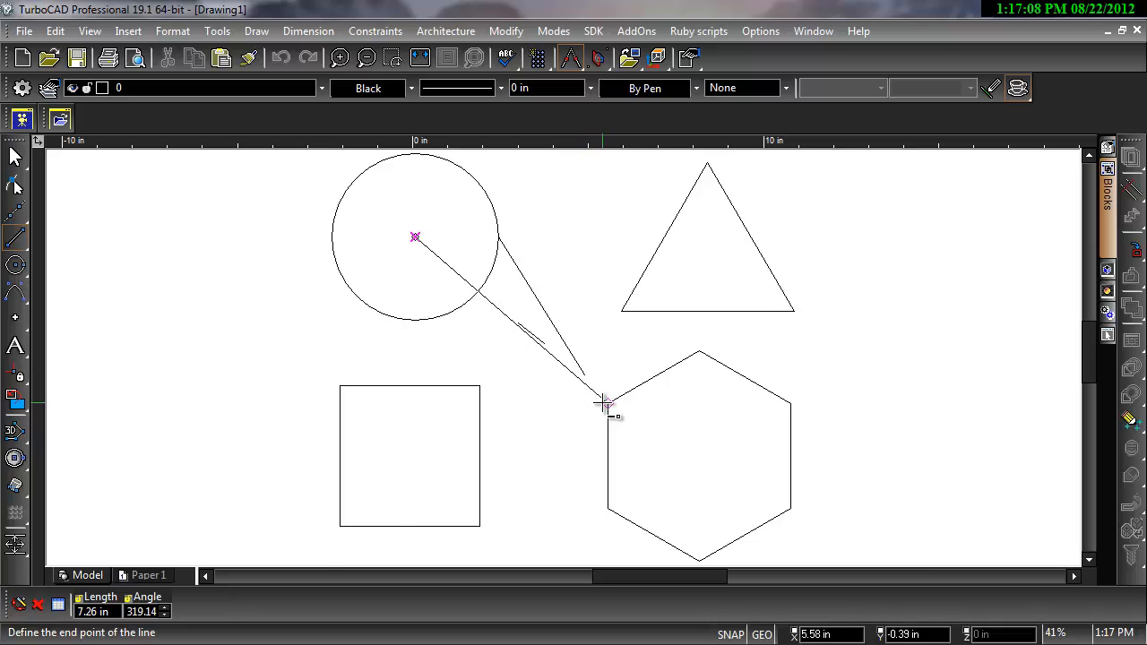
Step: Finish a line from the circle's centre at the hexagon's upper-left vertex
click(602, 405)
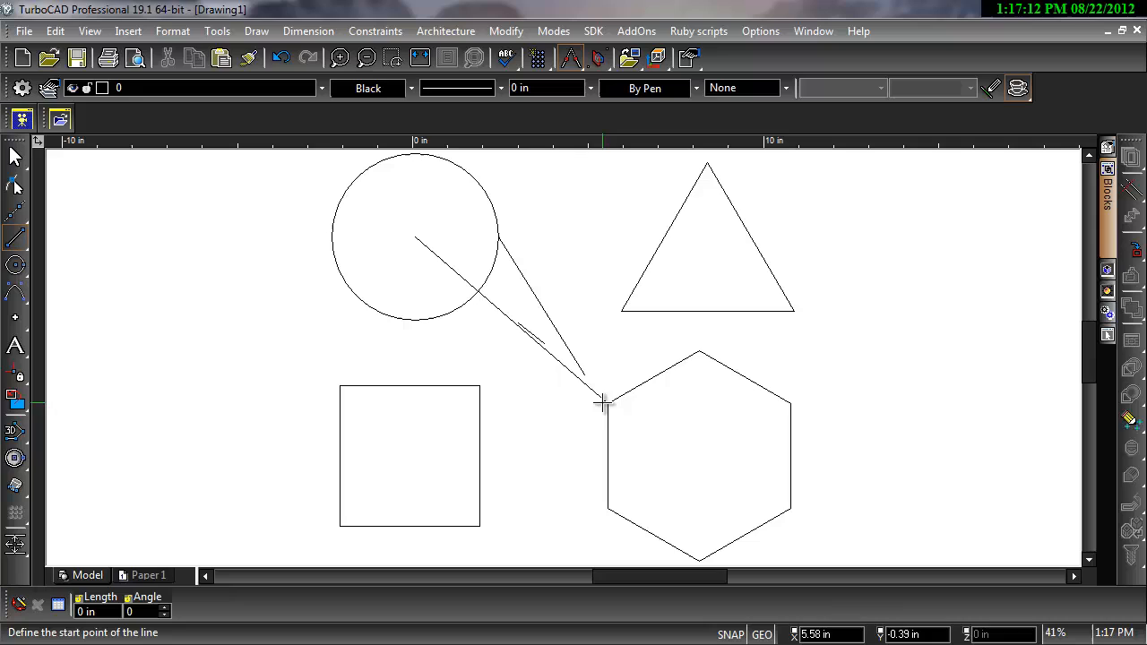
mouse_move(568, 452)
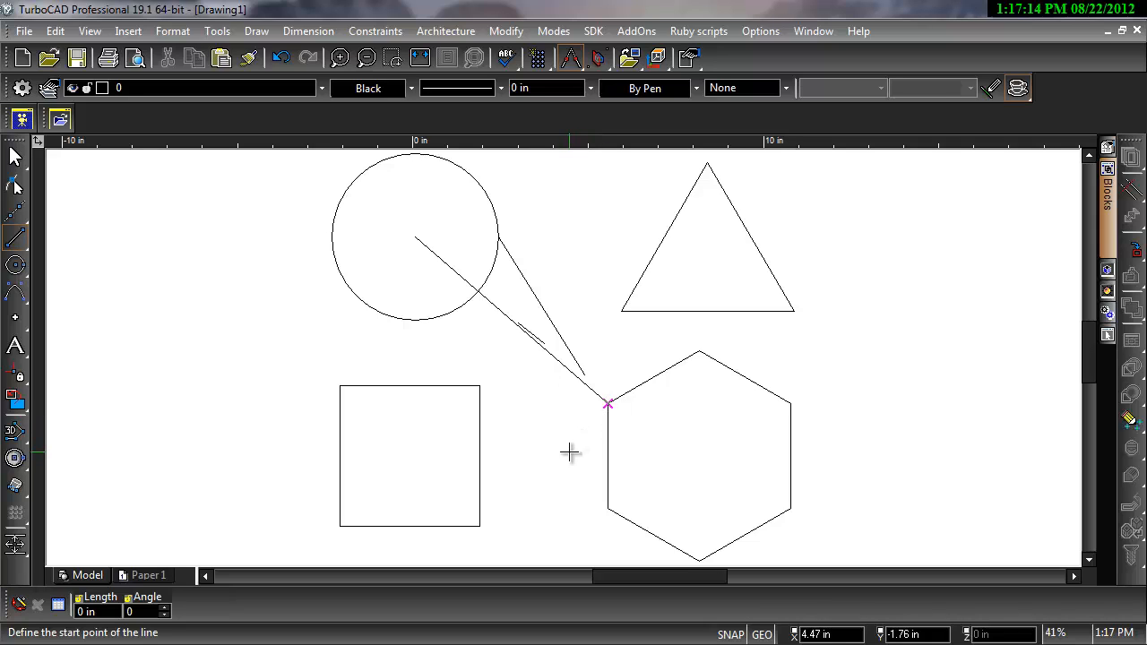
mouse_move(476, 462)
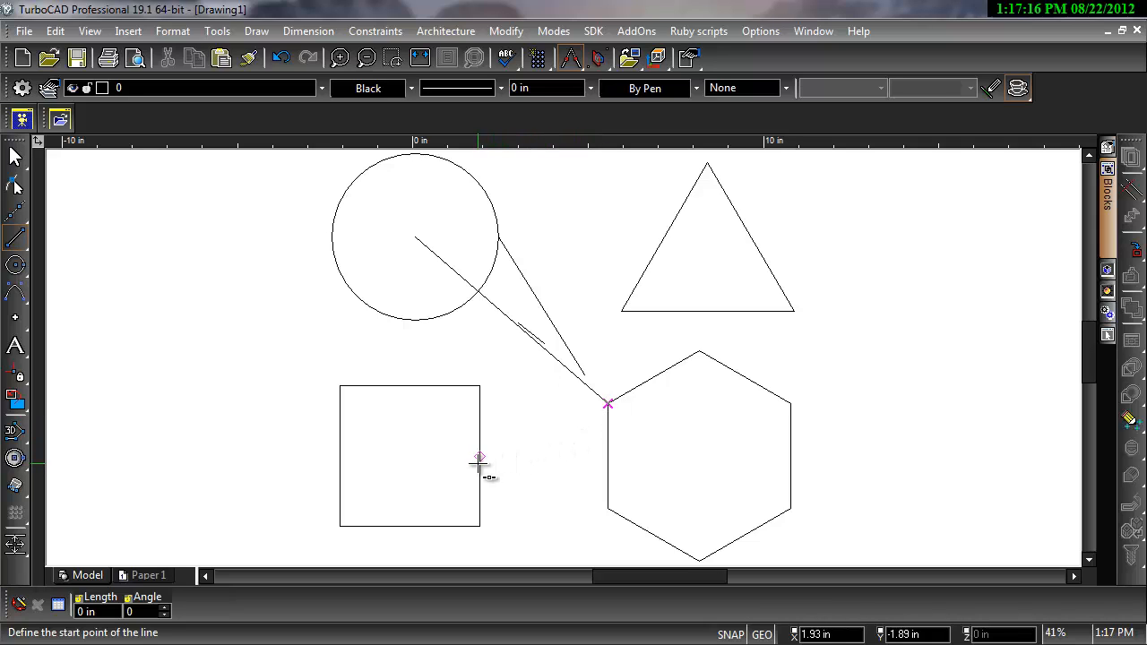